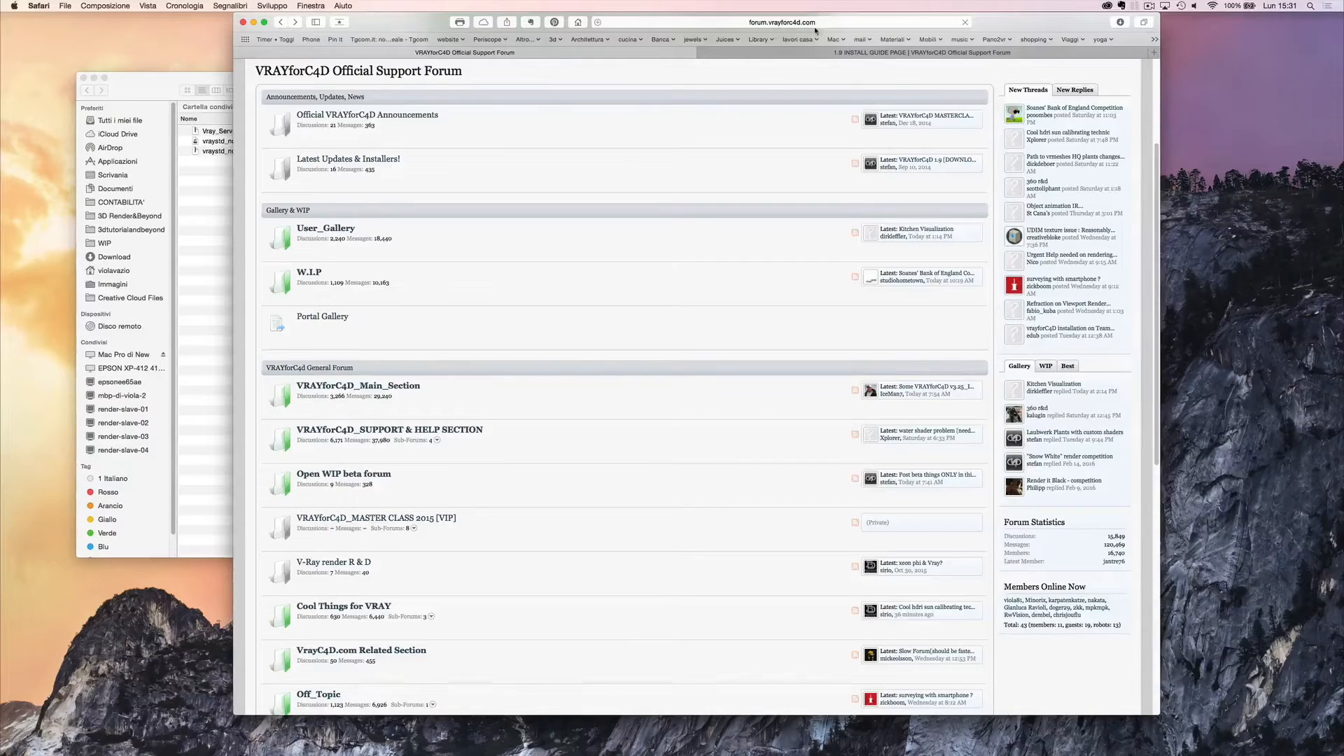
pyautogui.moveTo(347, 159)
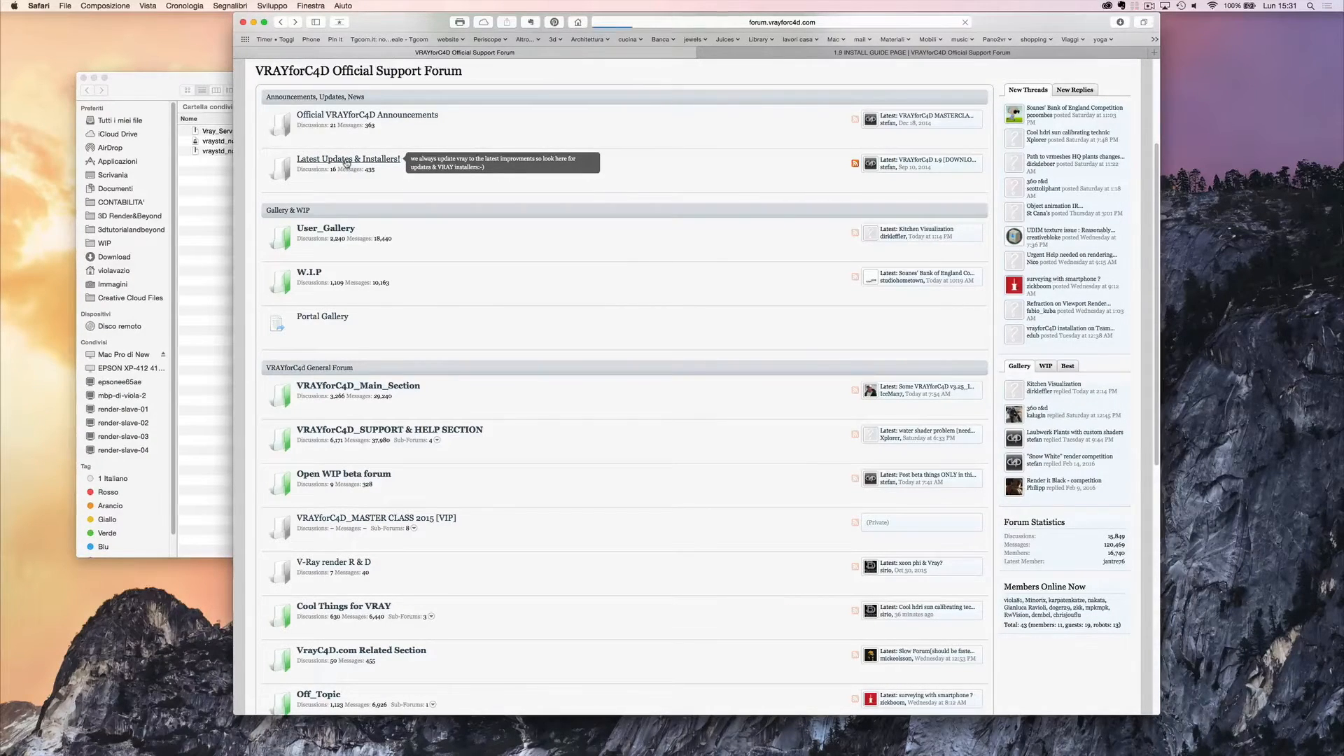
# Go to Latest Updates & Installers and open the 'VRAYforC4D 1.9 [DOWNLOAD PAGE_updated sept 2014]' thread
pyautogui.click(348, 159)
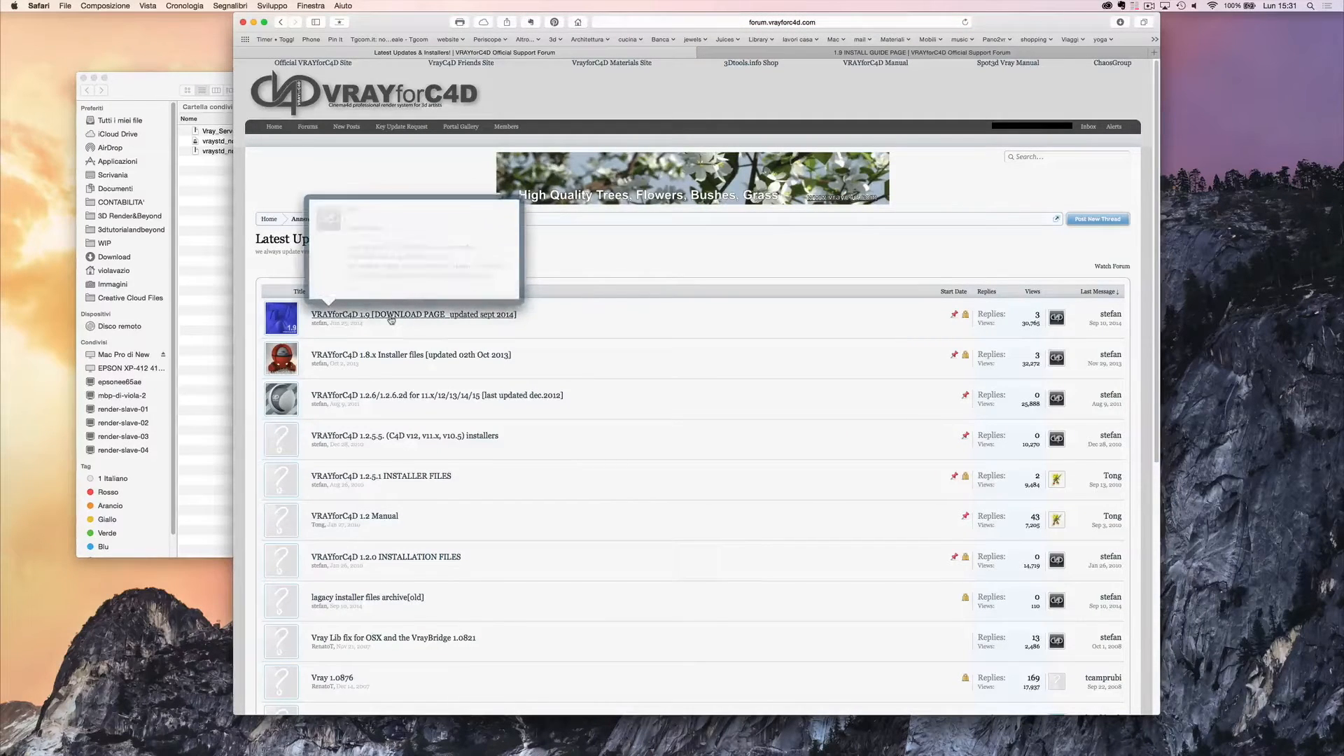
pyautogui.click(414, 314)
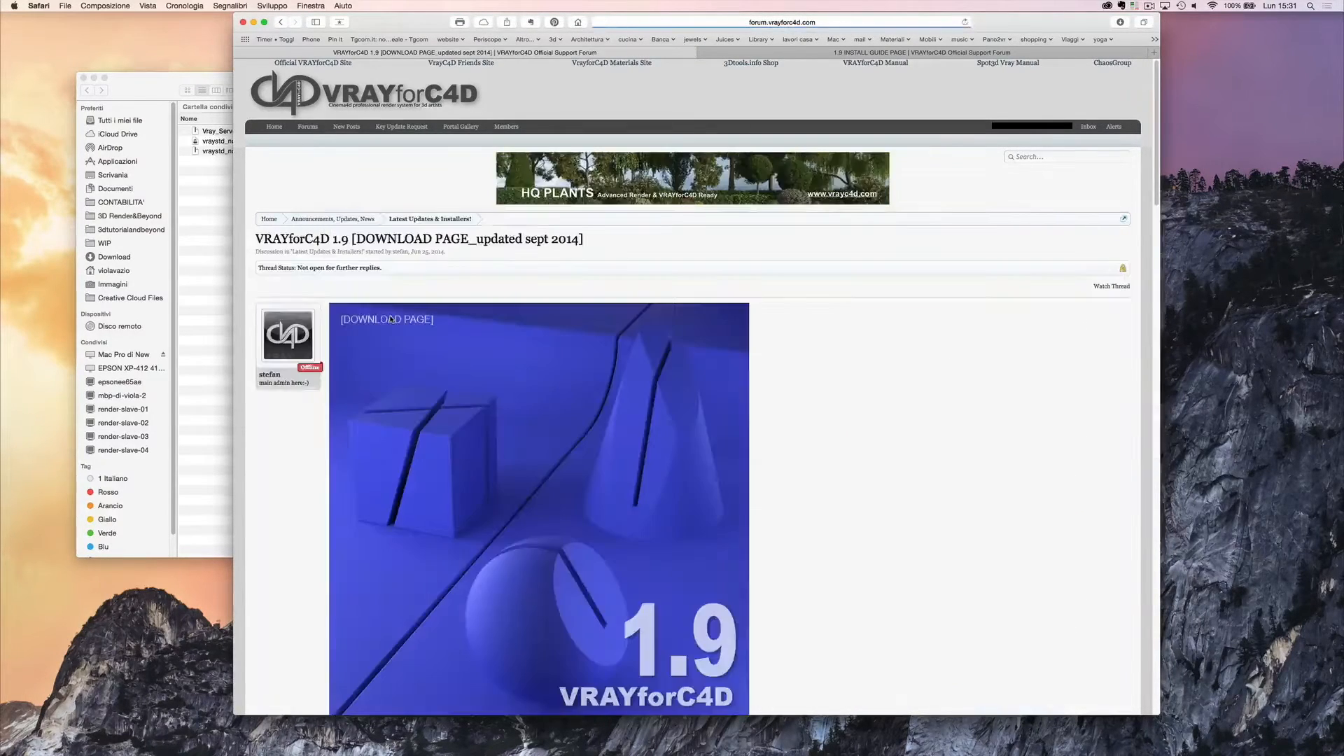
# Scroll to the V-Ray Standalone OSX installer files and launch System Preferences from the Dock
pyautogui.scroll(-3)
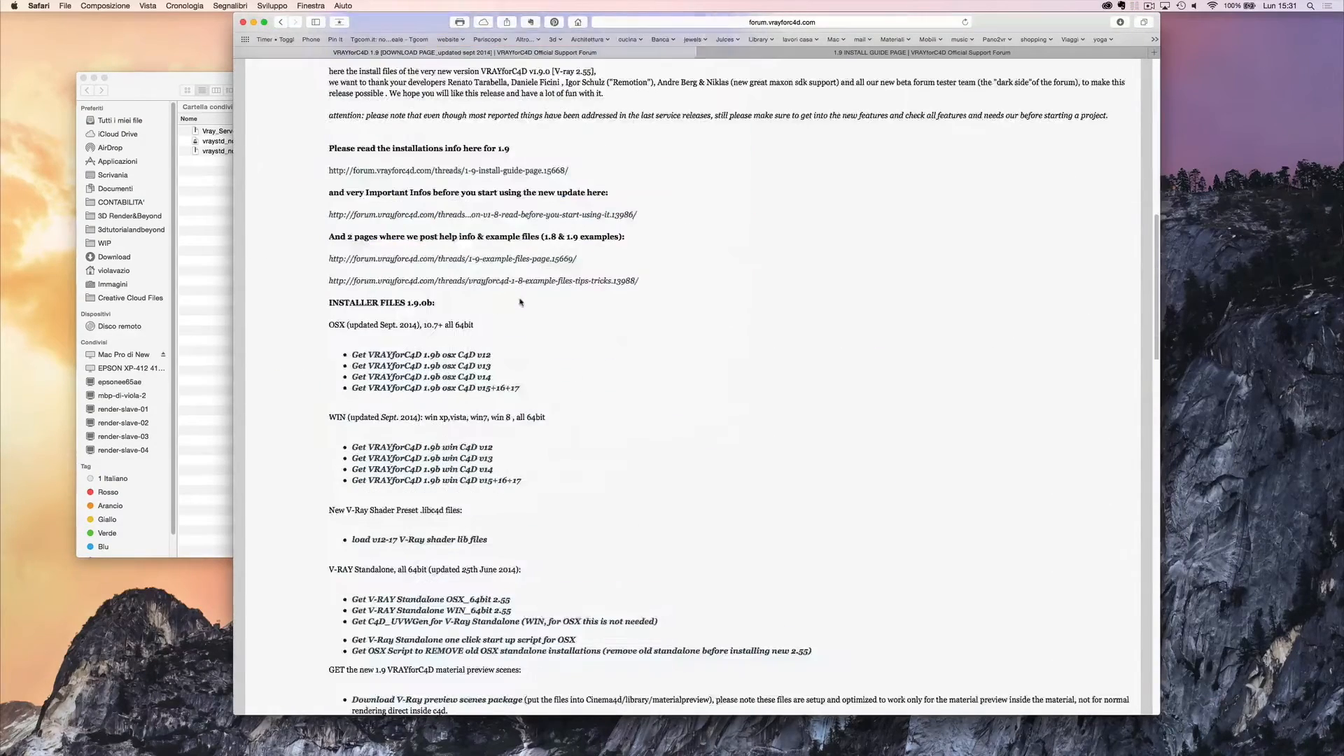
pyautogui.scroll(-3)
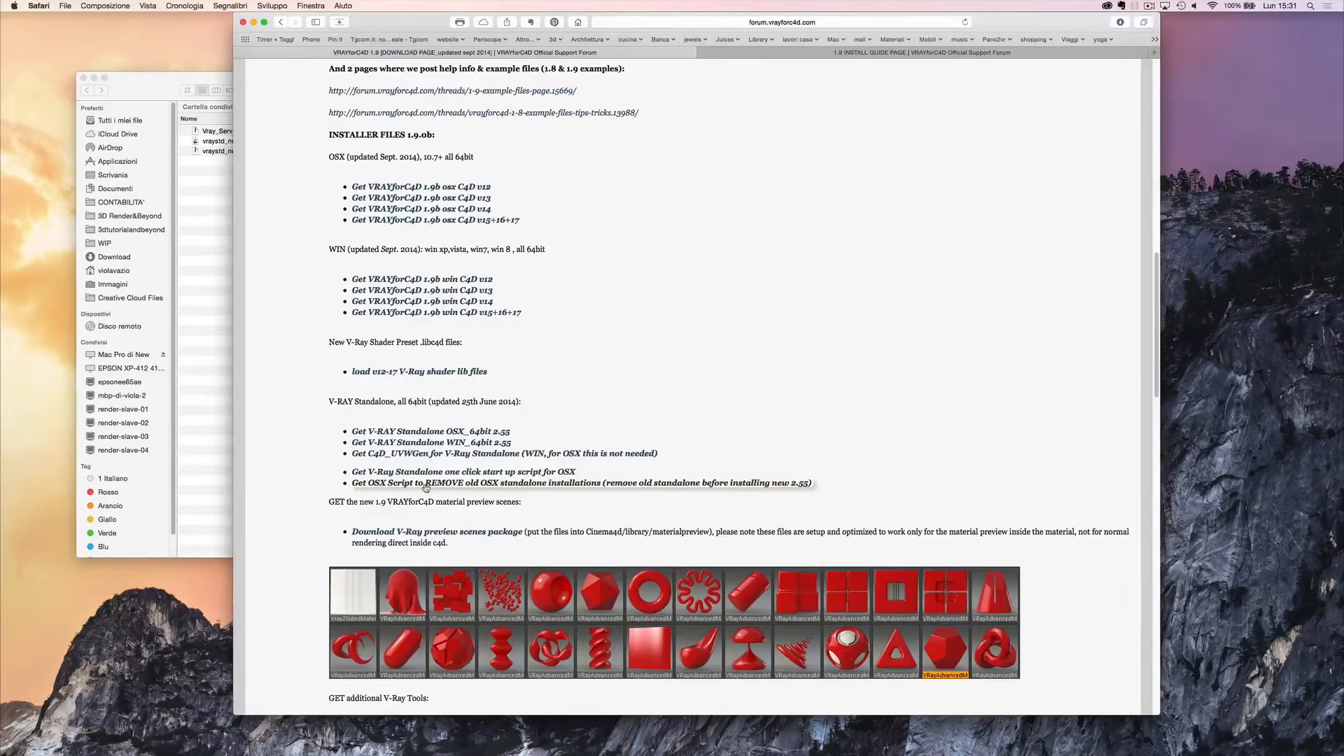
pyautogui.click(1112, 702)
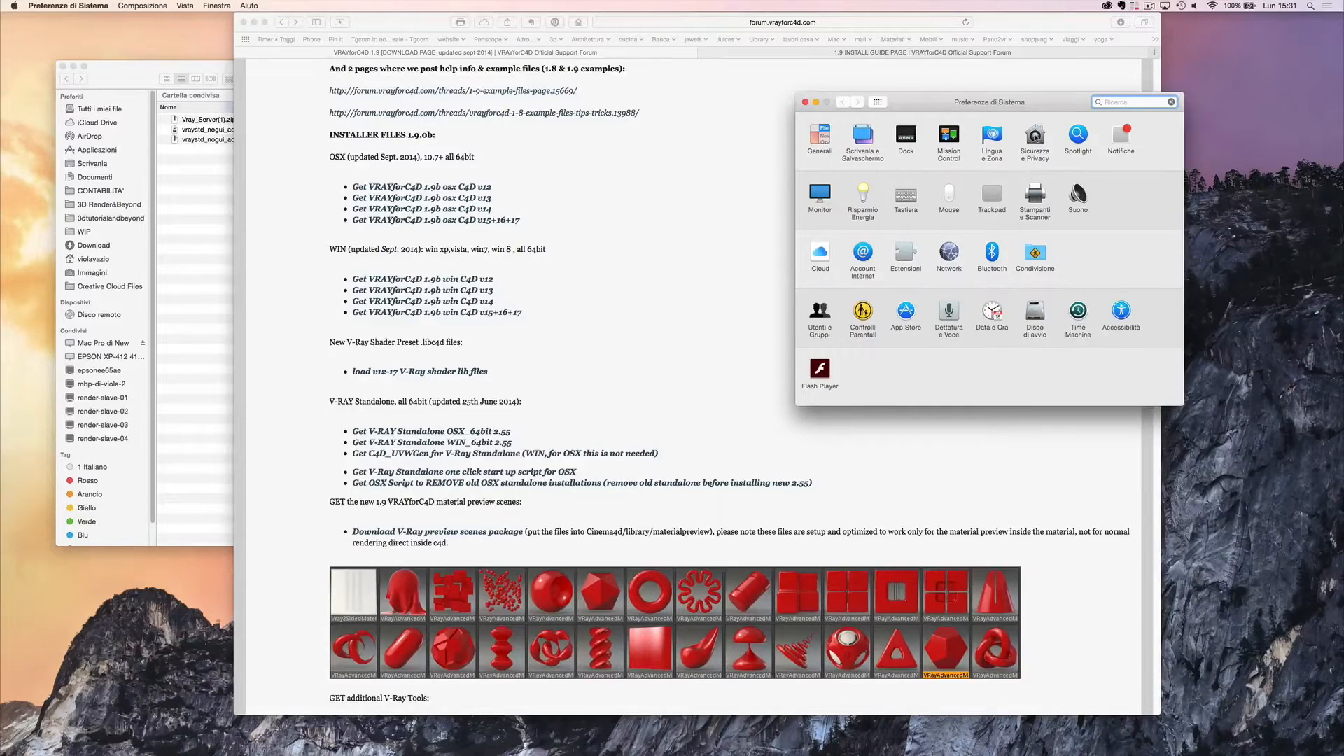
# Close System Preferences to reveal the mounted V-Ray Standalone snow_leopard_x64 disk
pyautogui.click(1035, 137)
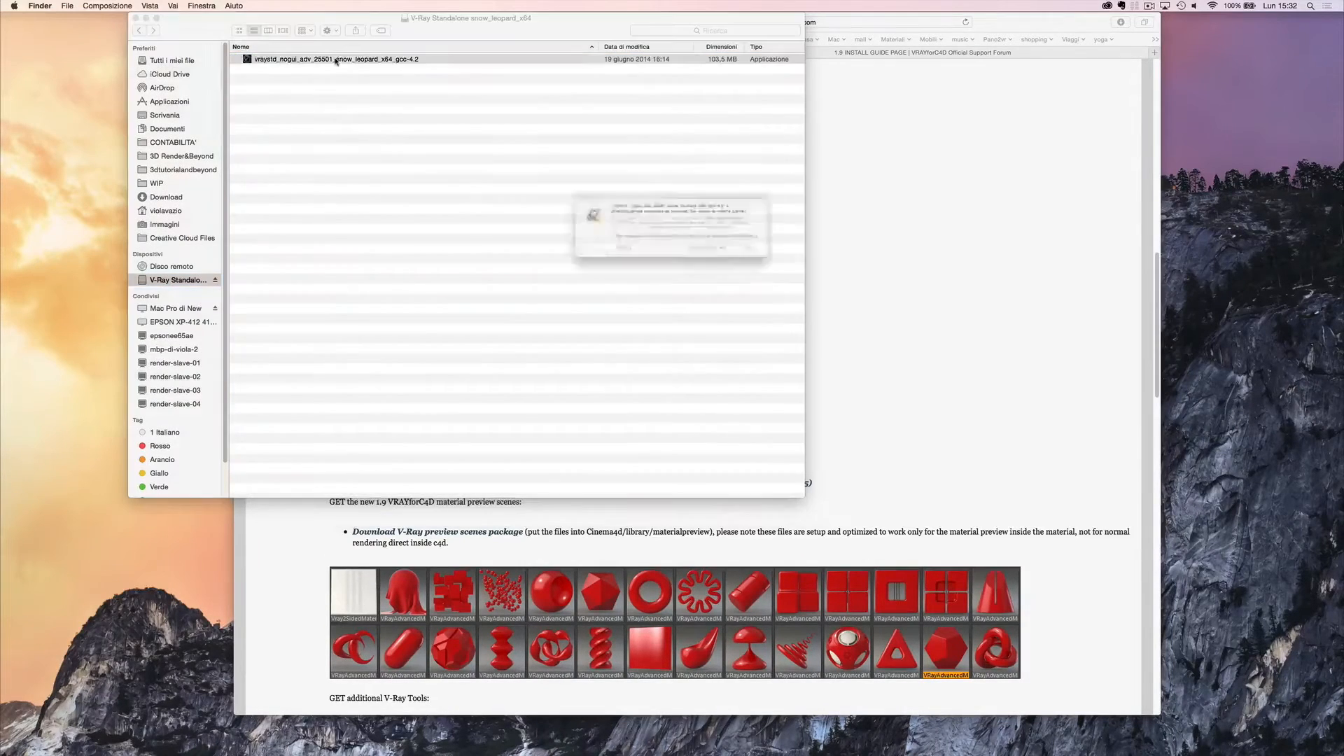
# Install vraystd into the default ChaosGroup V-Ray Applications folder, accepting the license
pyautogui.click(334, 58)
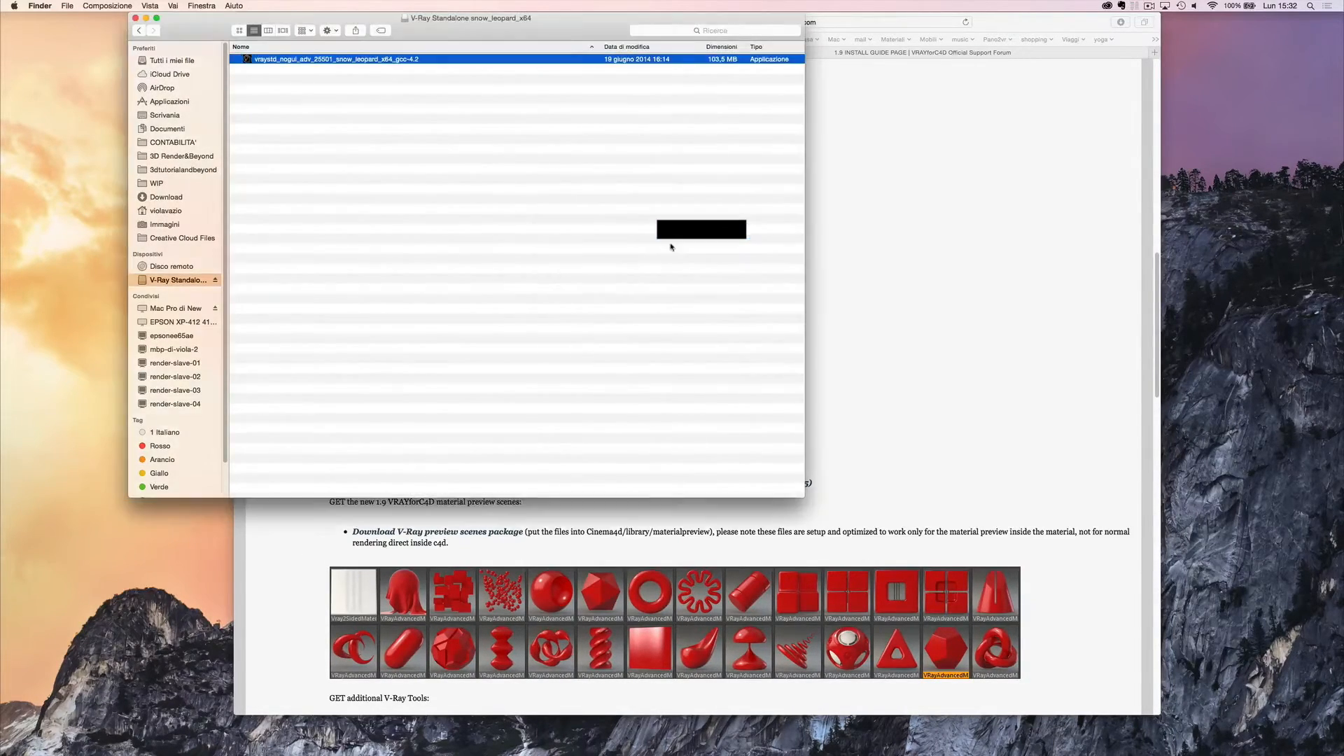
pyautogui.doubleClick(335, 58)
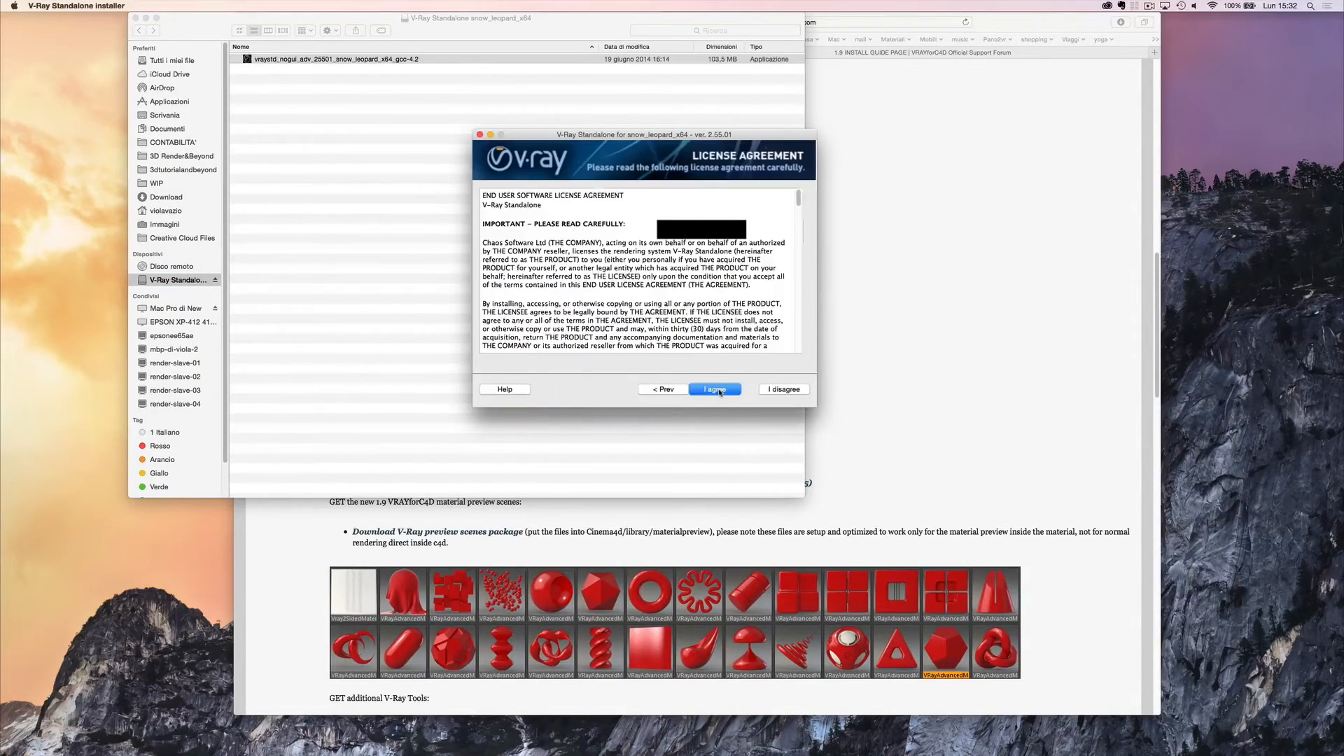
pyautogui.click(714, 390)
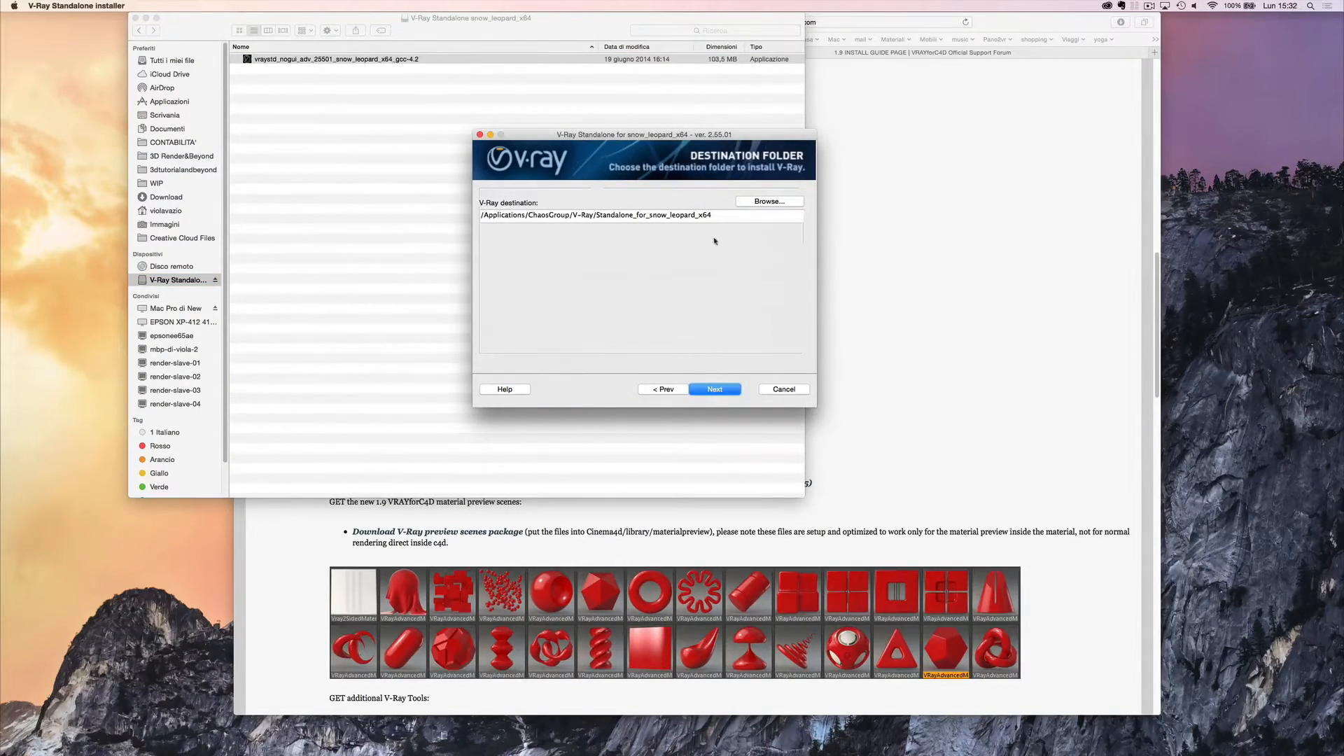
pyautogui.click(714, 390)
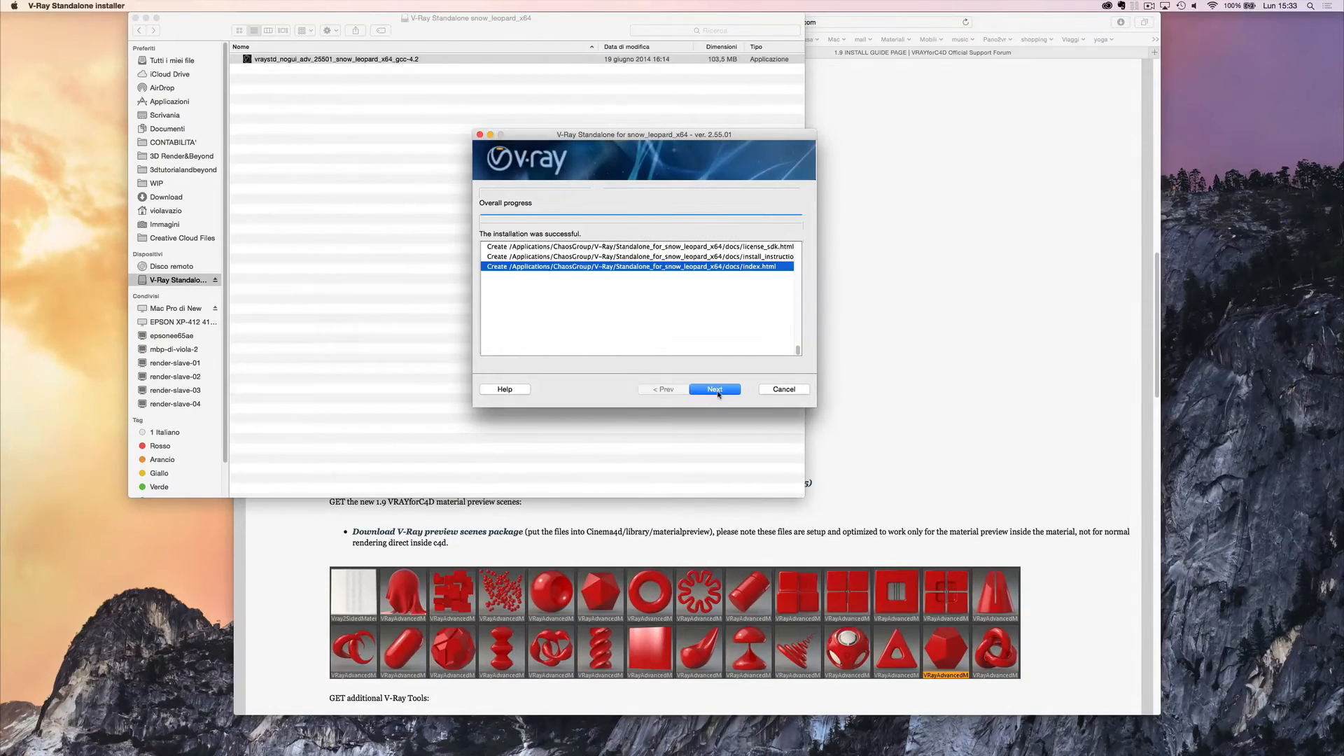
pyautogui.click(714, 389)
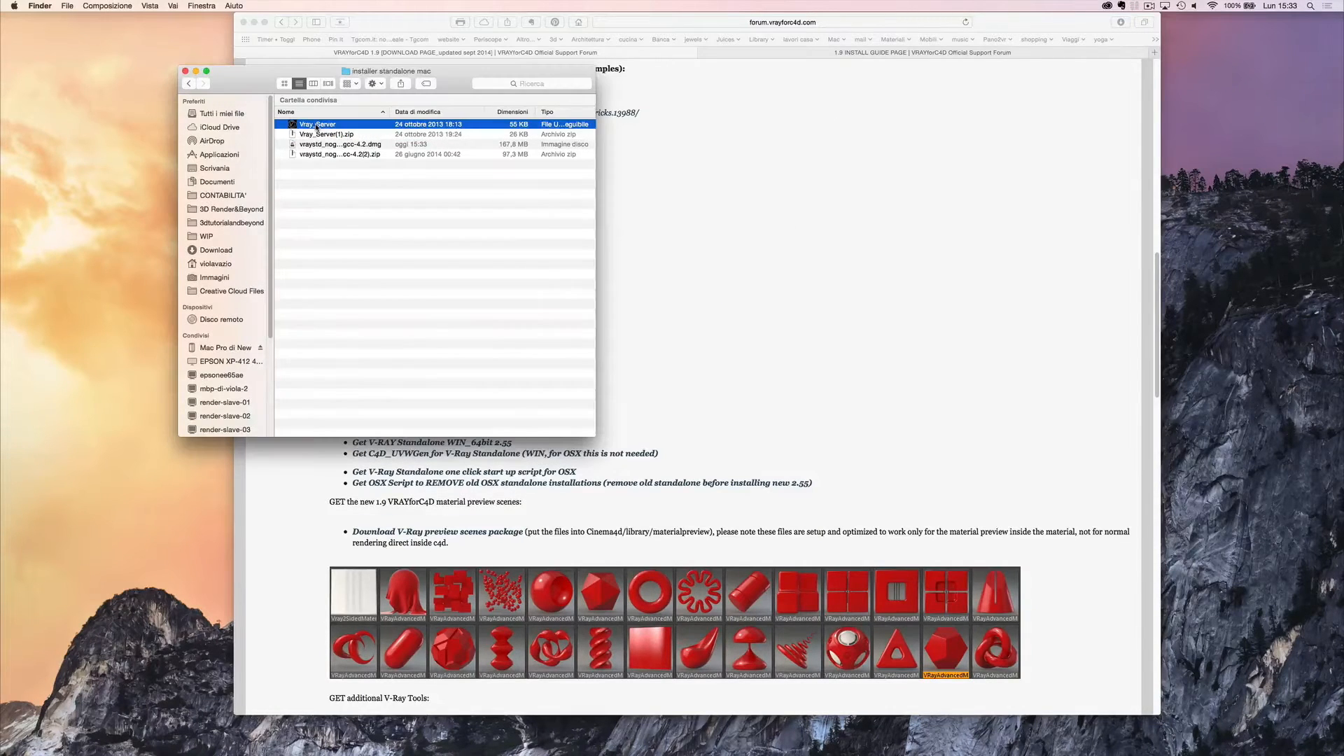
# Run the Vray_Server script and confirm with Apri in the downloaded-app warning
pyautogui.doubleClick(317, 124)
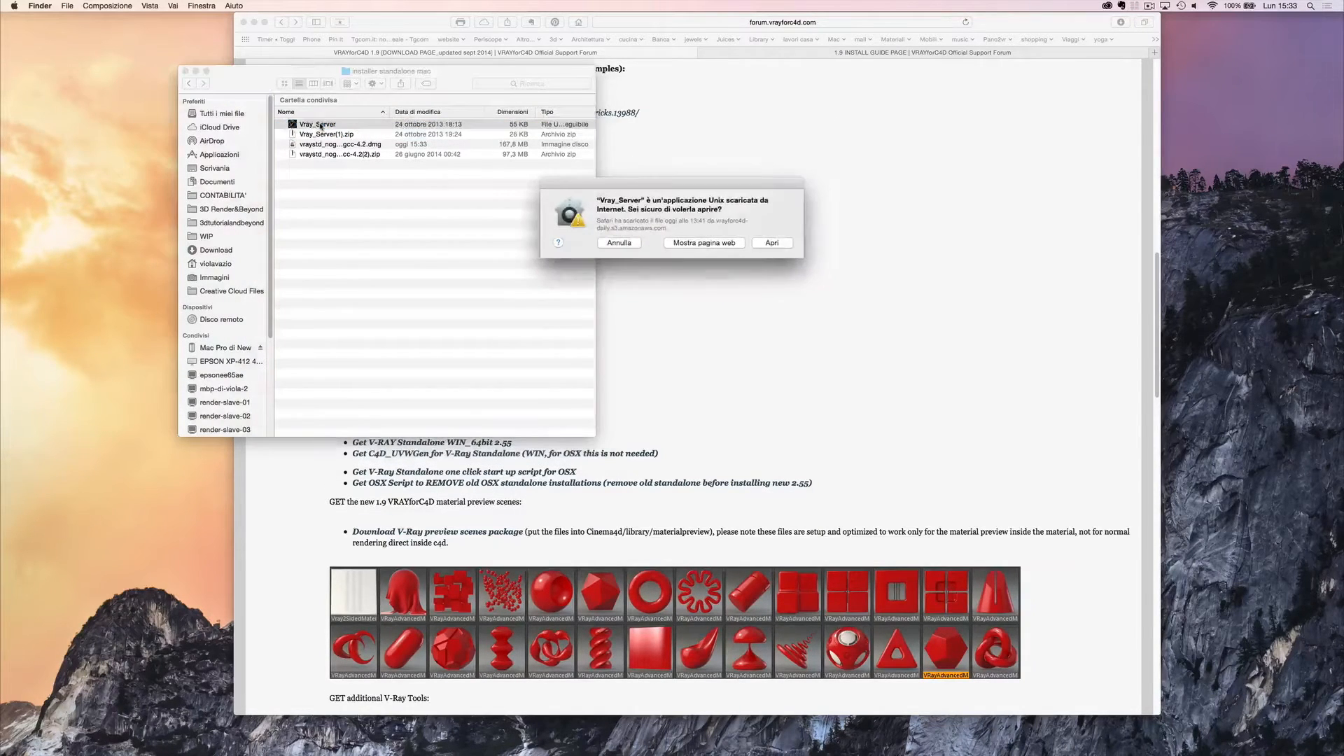
pyautogui.click(770, 243)
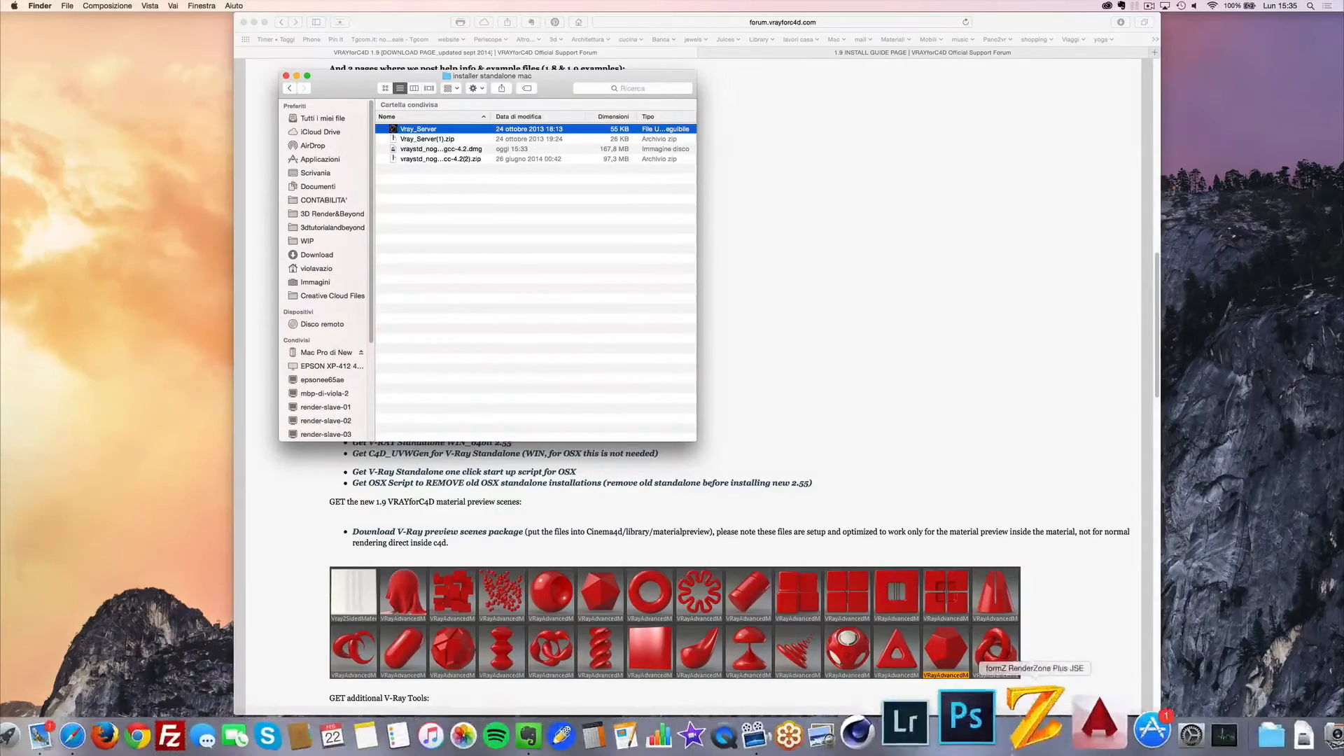
# Open the Network pane in System Preferences to view the Thunderbolt Ethernet IP address
pyautogui.click(1114, 714)
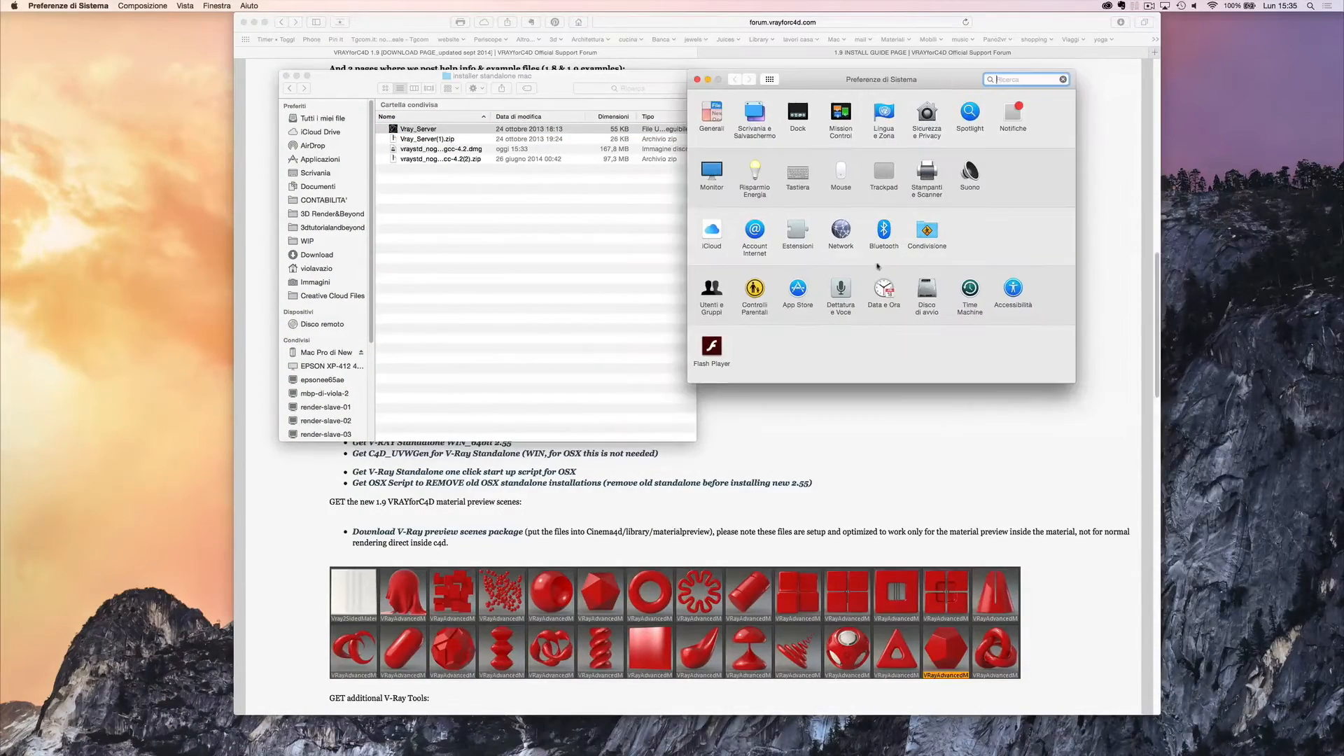
pyautogui.click(840, 232)
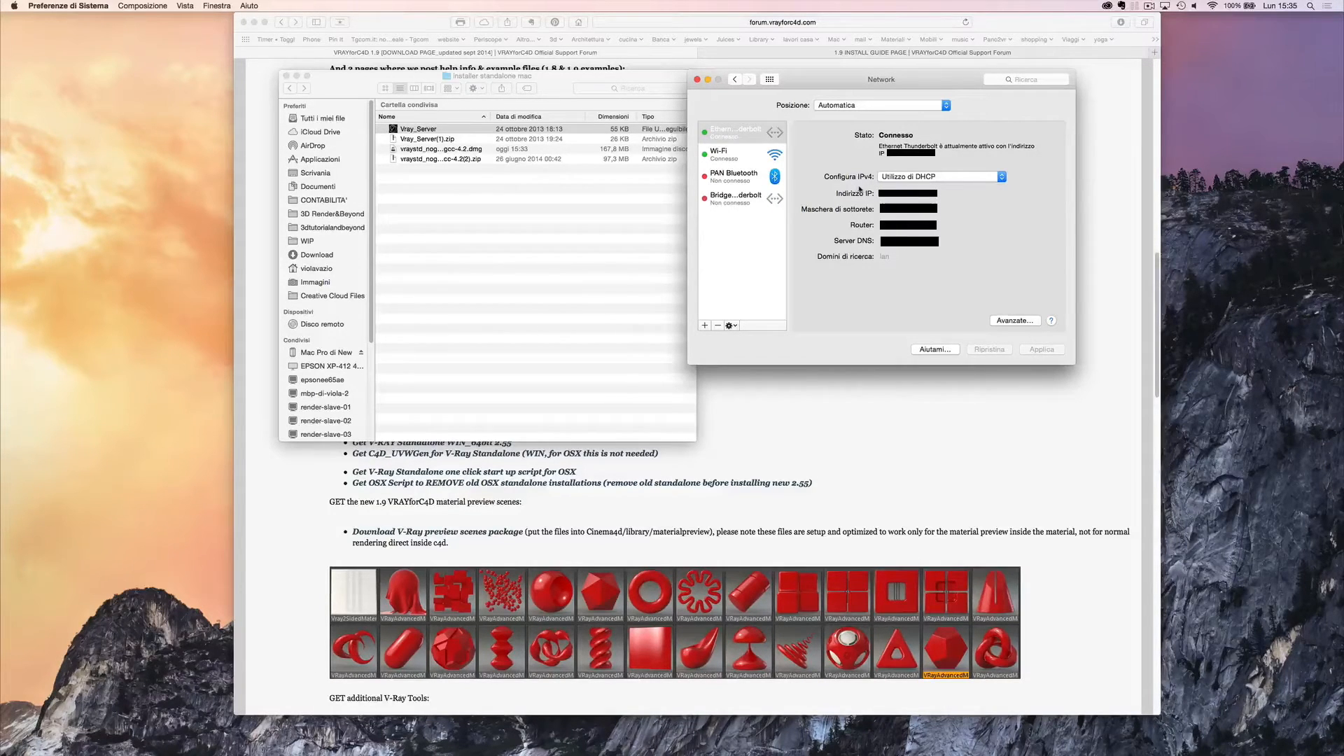
pyautogui.moveTo(800, 161)
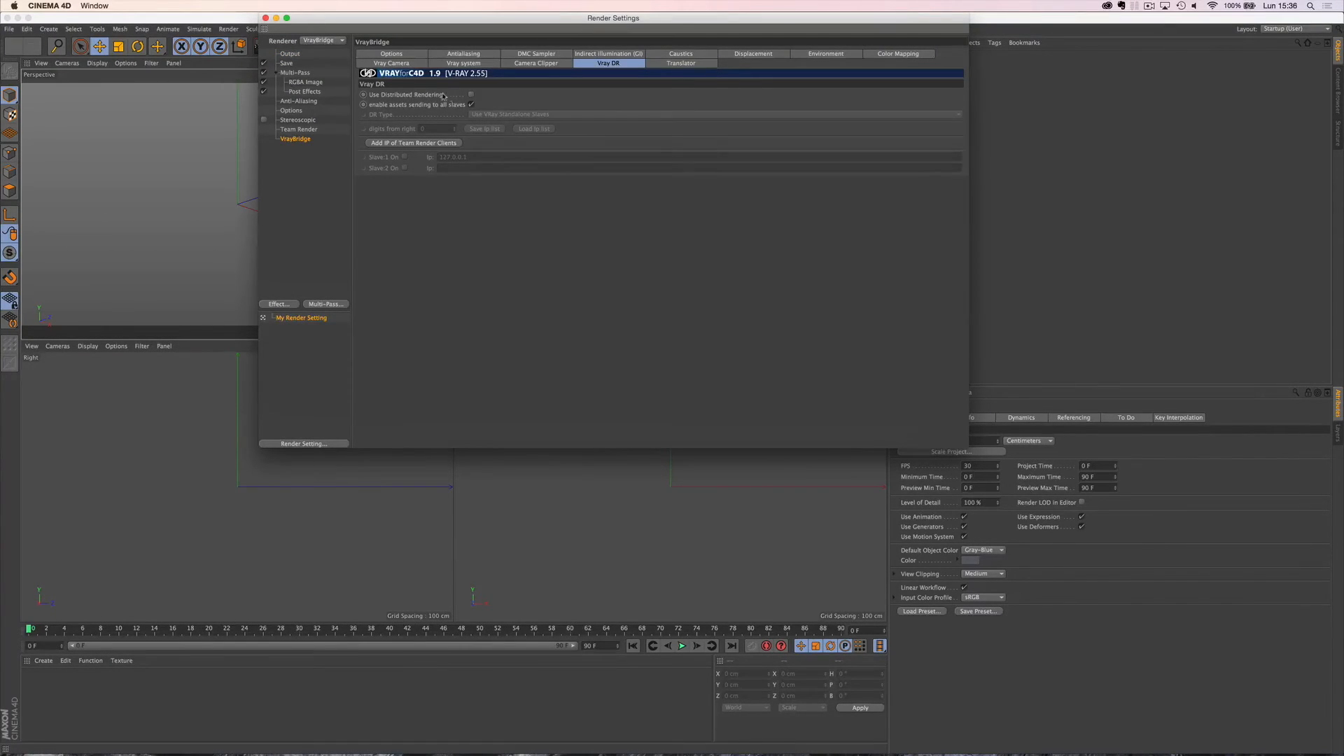
# Tick 'Use Distributed Rendering' in VrayBridge's Vray DR render settings tab
pyautogui.click(469, 94)
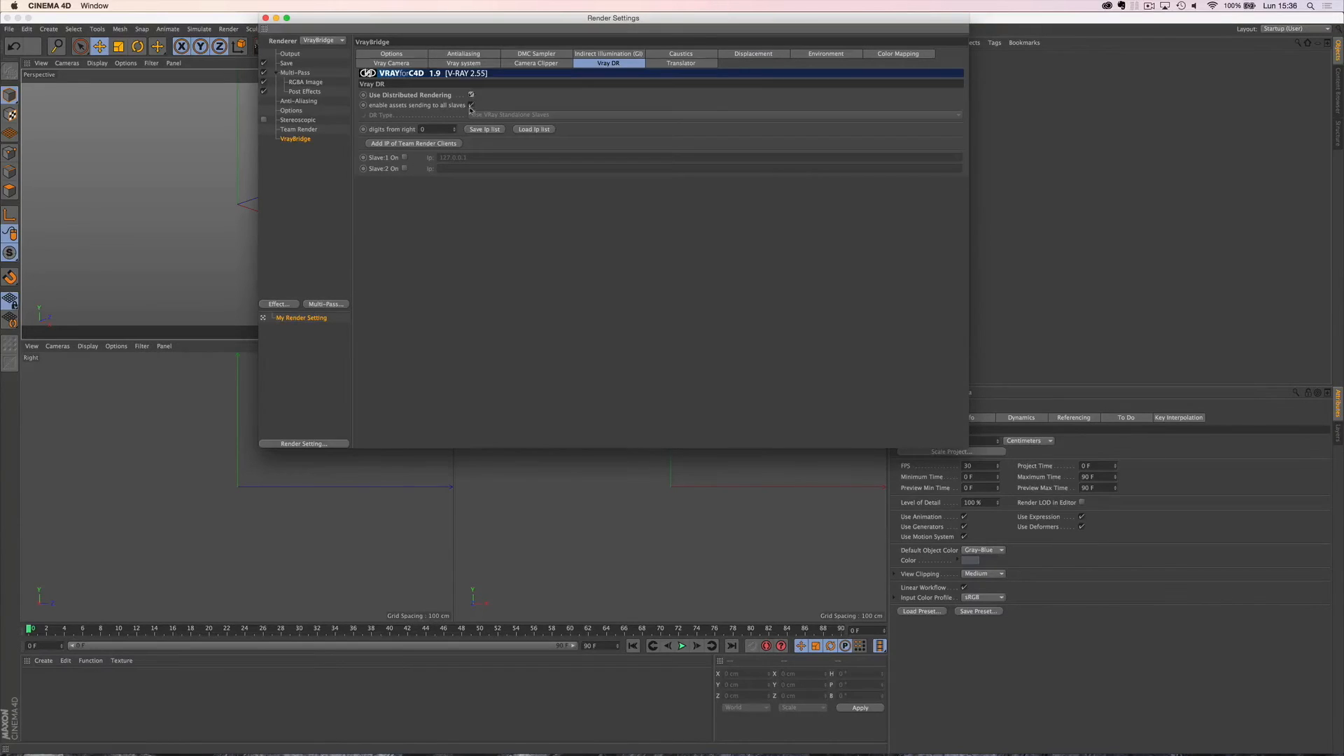